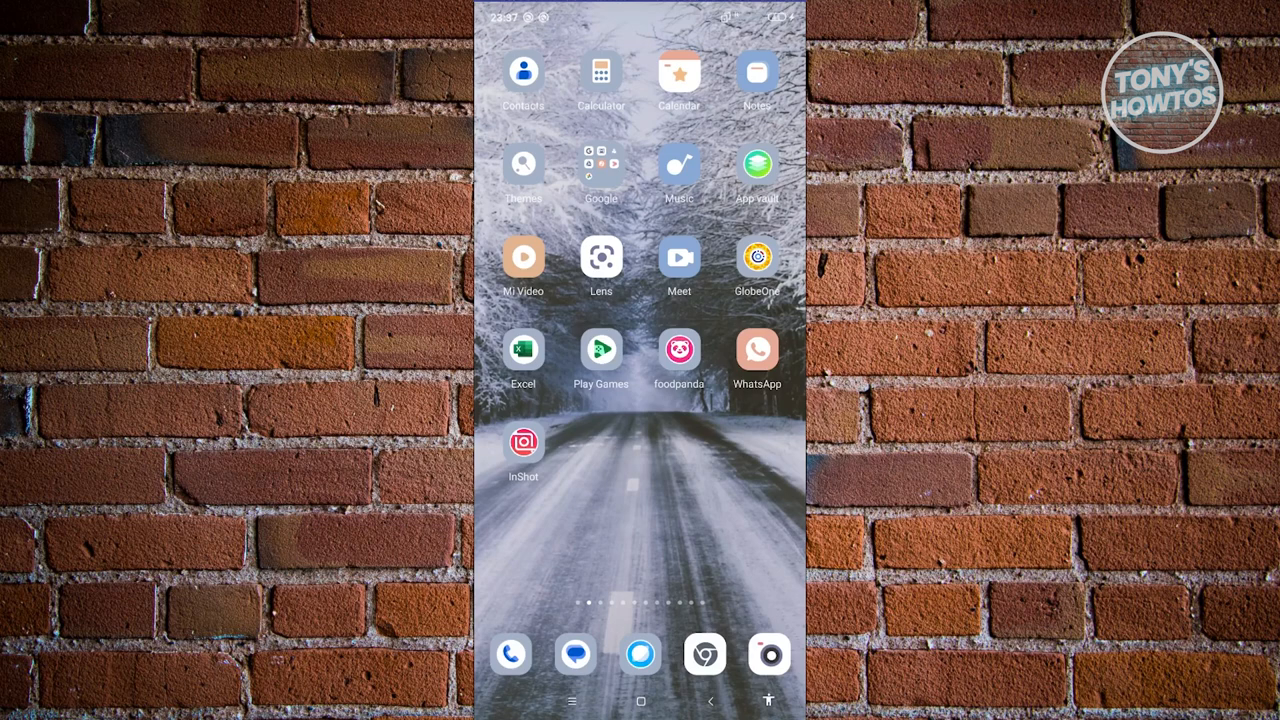
Launch Chrome from the home-screen dock to its new tab page.
click(704, 656)
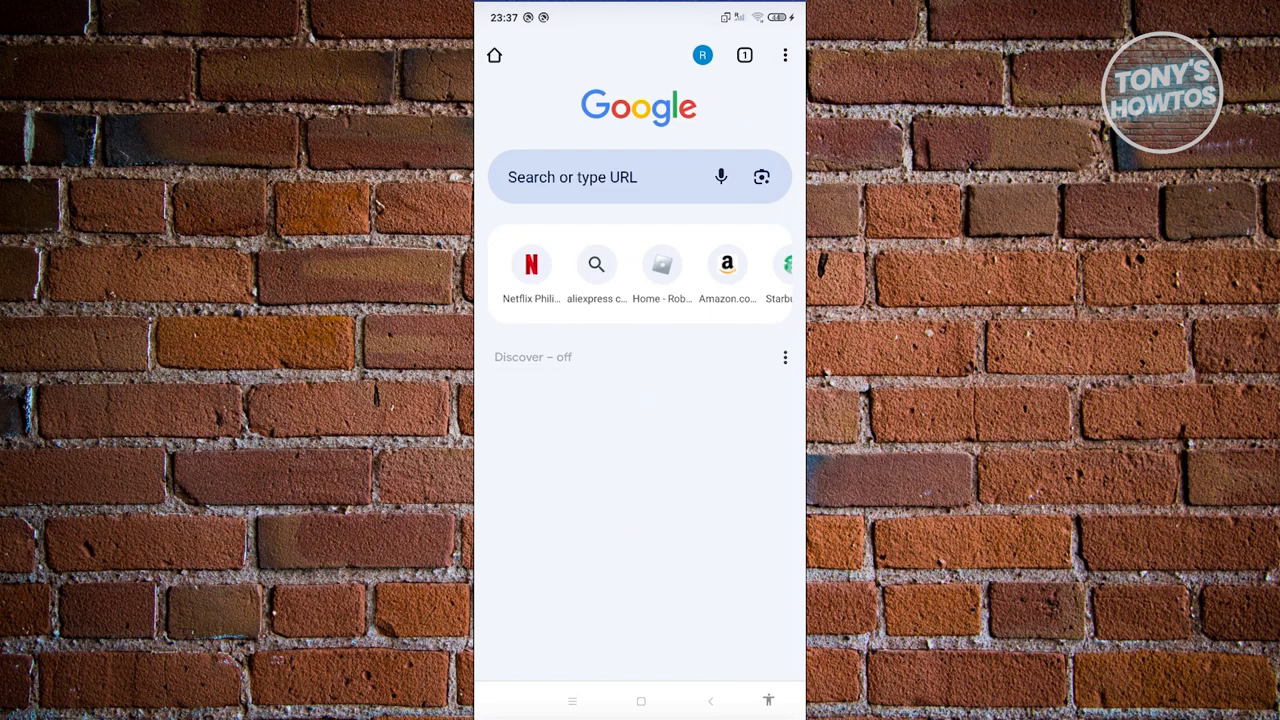
Enter the Roblox share link in the address bar, reaching the Roblox login page.
click(612, 176)
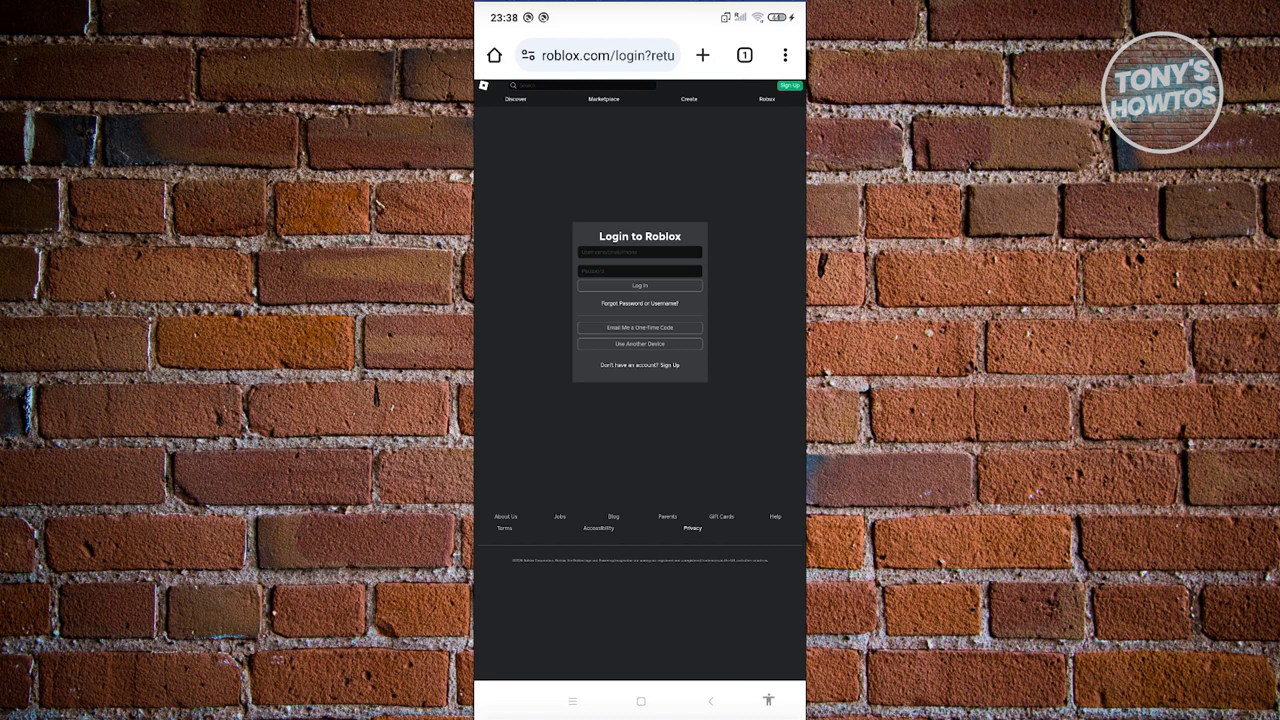
Reload the ro.blox.com share link so Chrome offers to continue to the Roblox app.
click(784, 56)
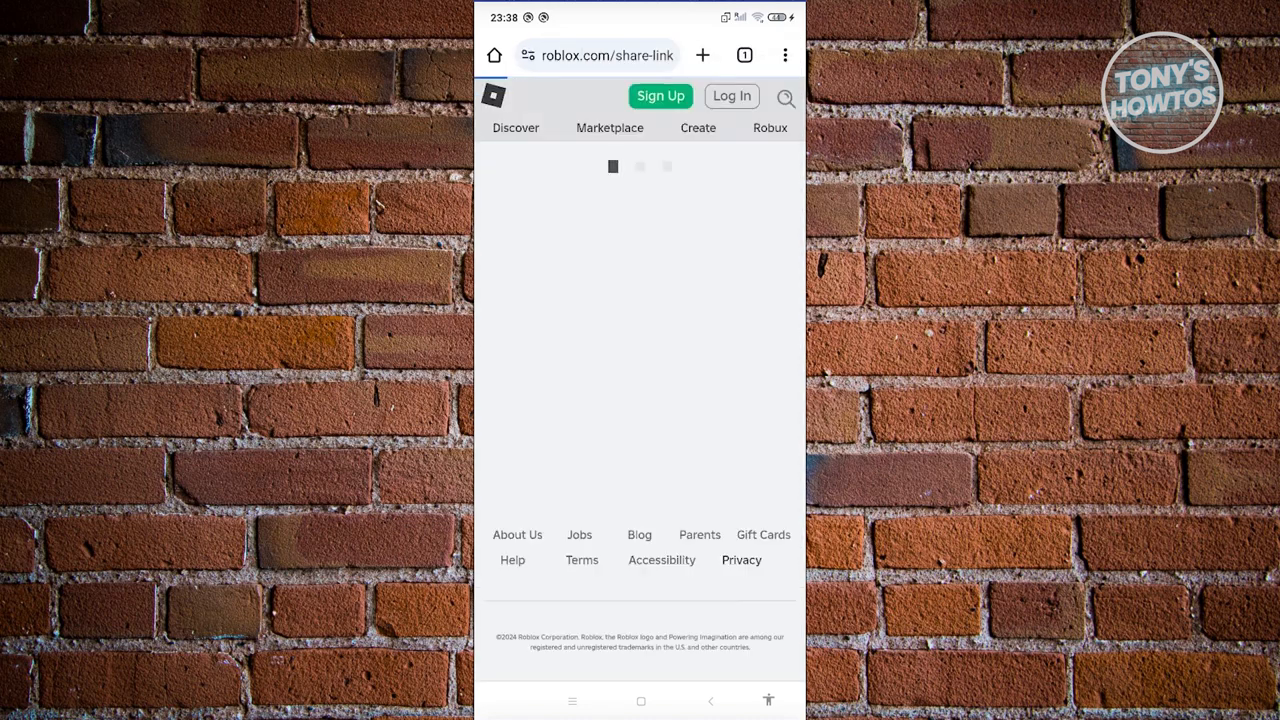
click(732, 96)
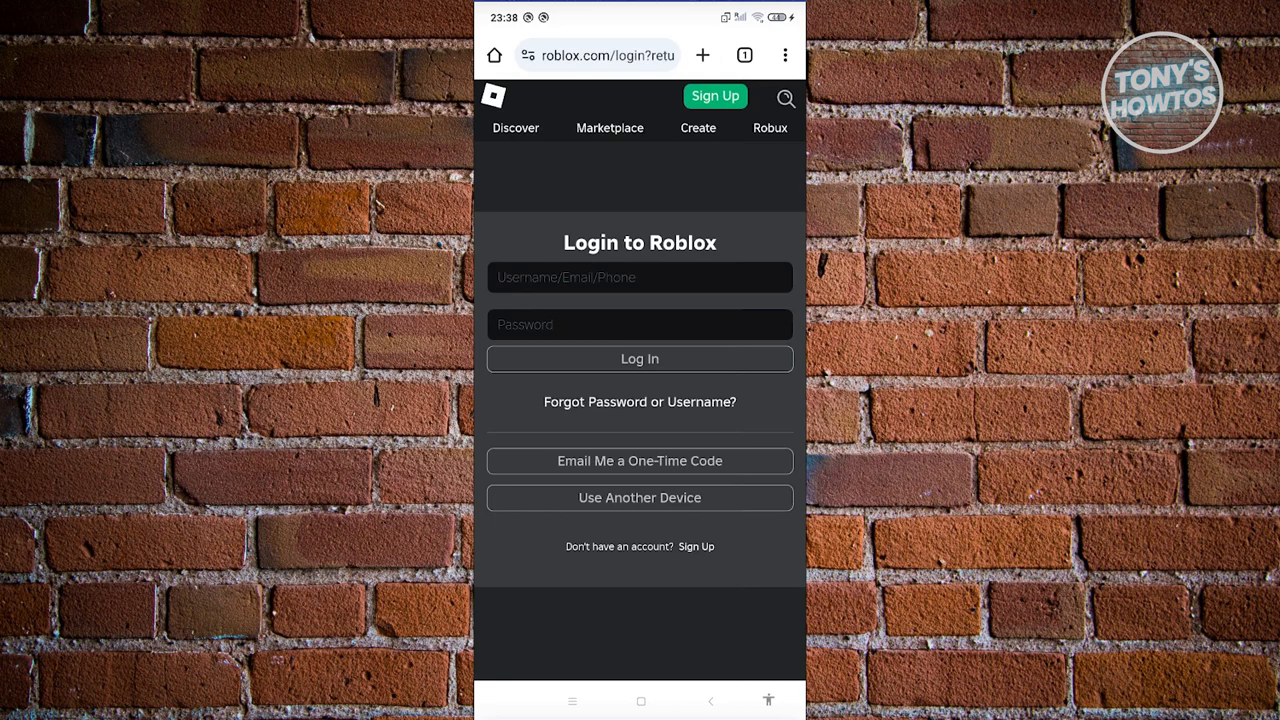
click(608, 56)
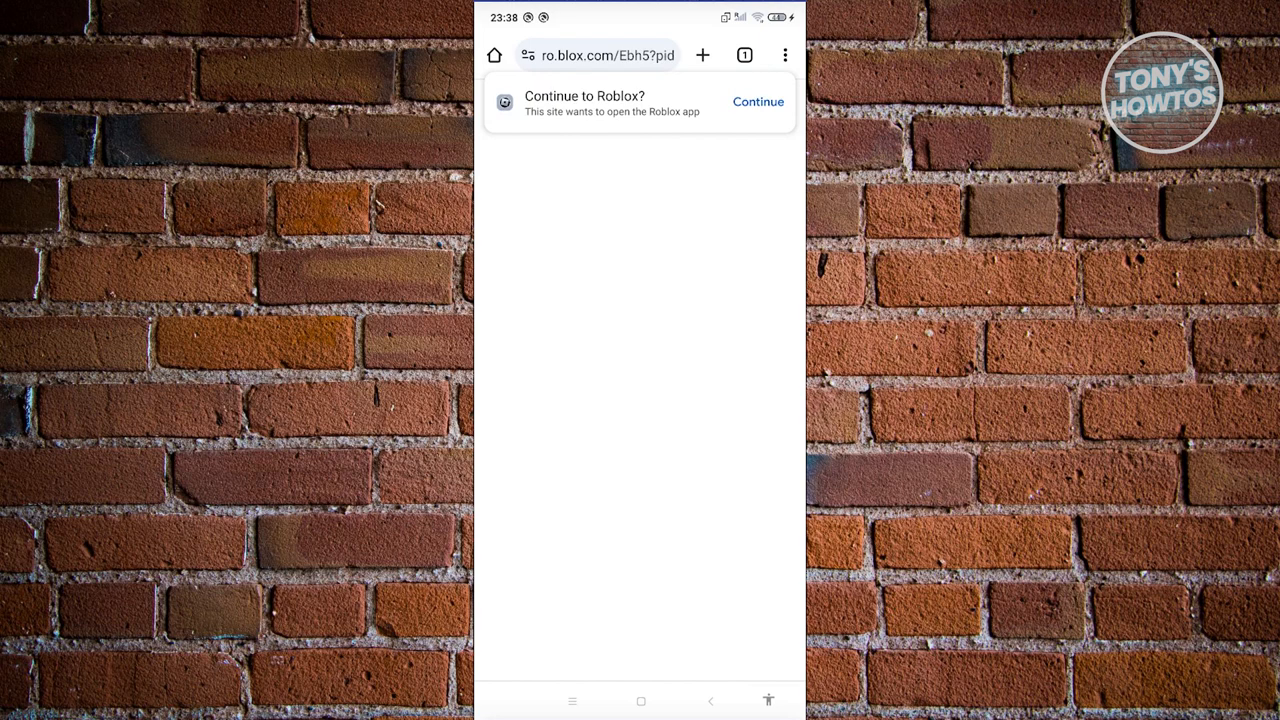
Continue into the Roblox app and join a server of The Survival Game [Achievements!].
click(758, 102)
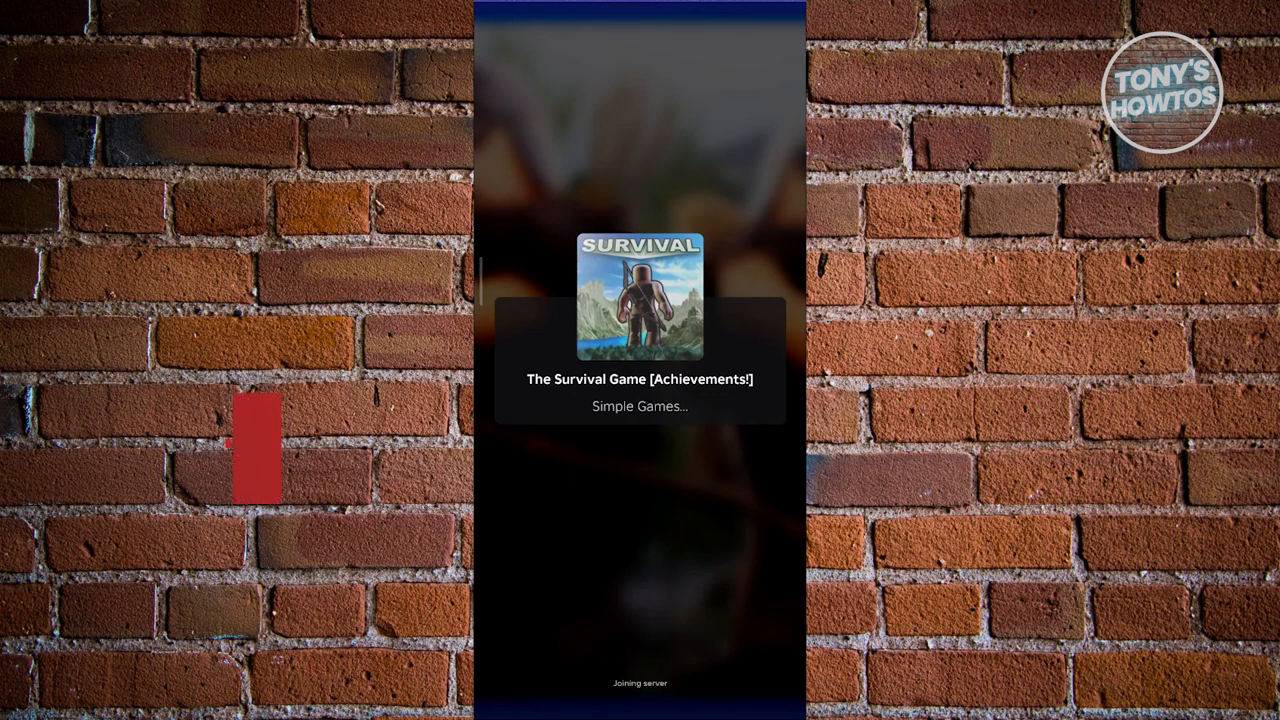
click(264, 464)
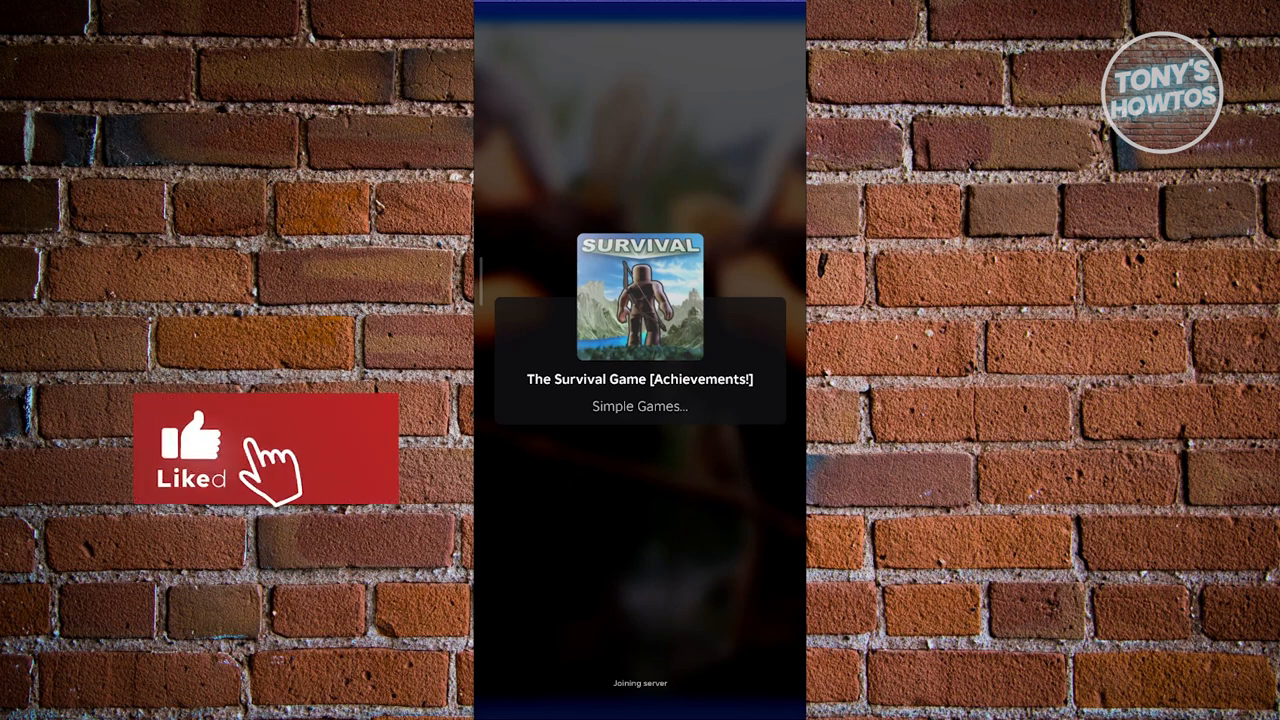